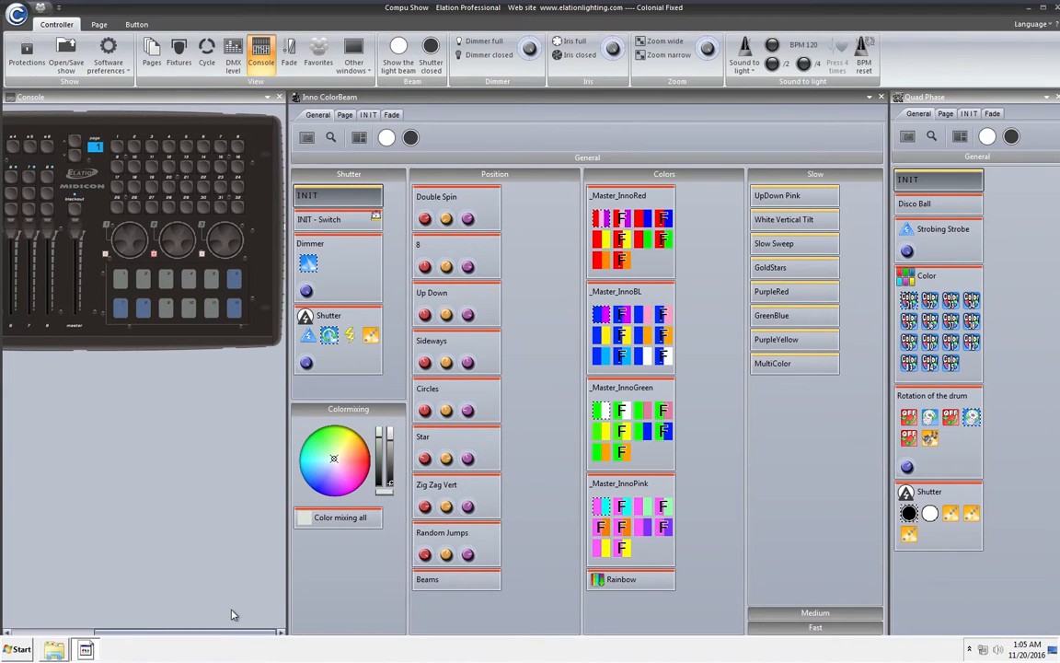
pyautogui.moveTo(210, 600)
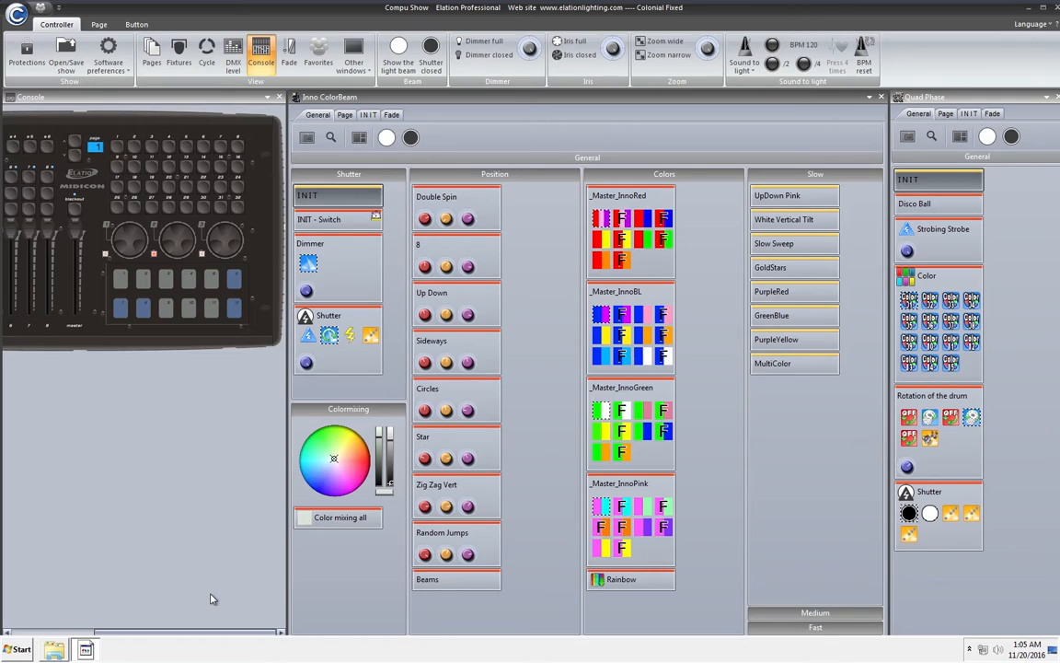
pyautogui.moveTo(427, 478)
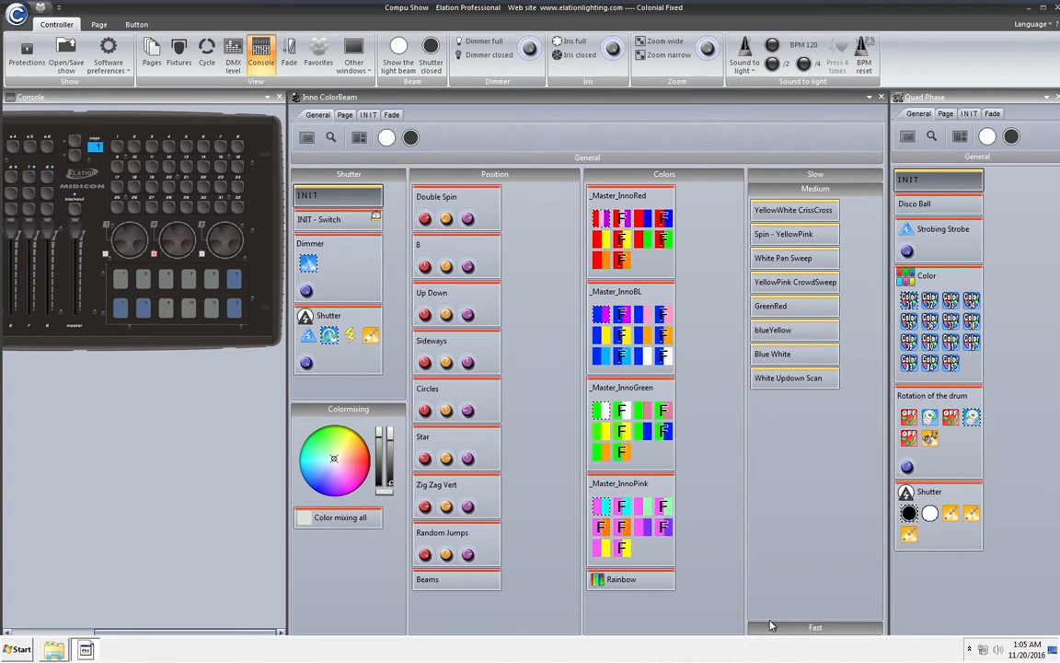
# - Bring the _MASTER page into the main window next to the Inno ColorBeam page
pyautogui.click(814, 625)
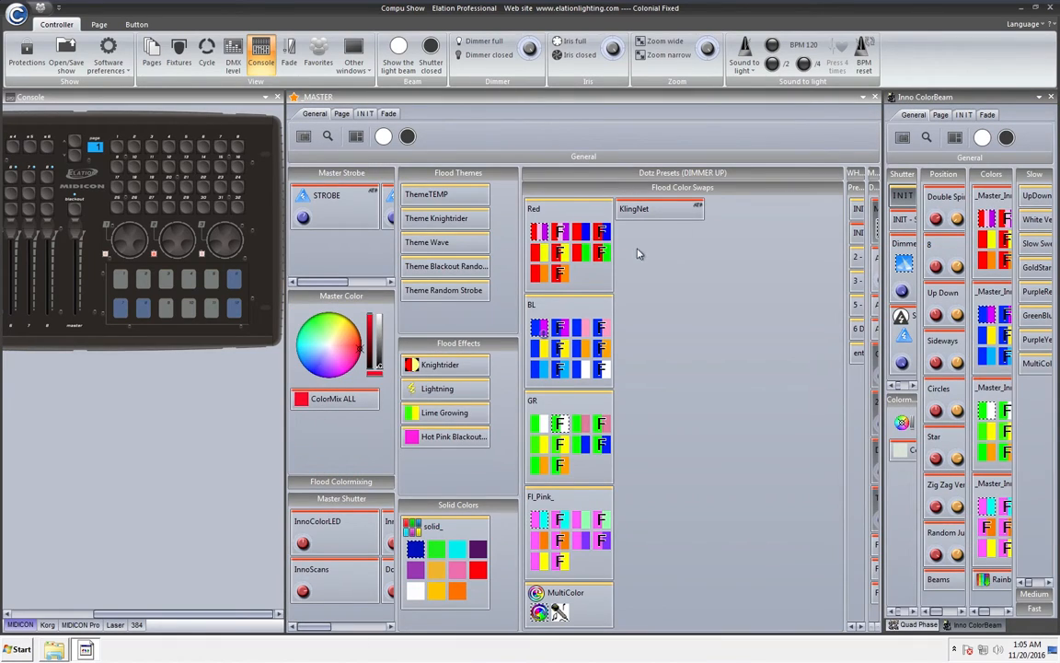
# - Select the Red scene in Fixed Color Swaps and go to the software preferences
pyautogui.click(541, 252)
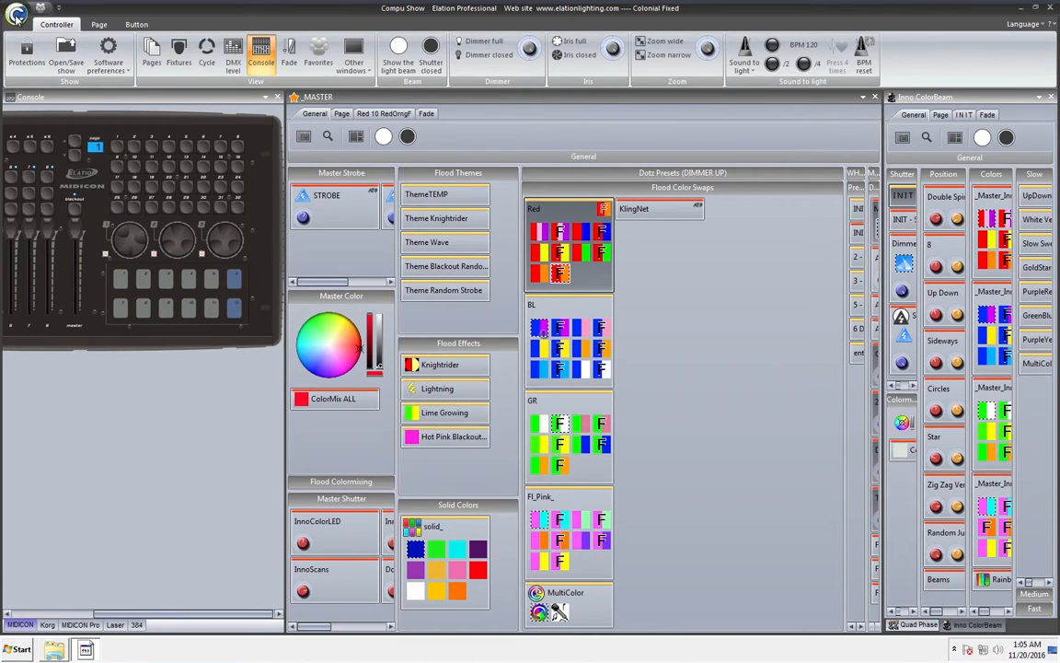
pyautogui.click(17, 17)
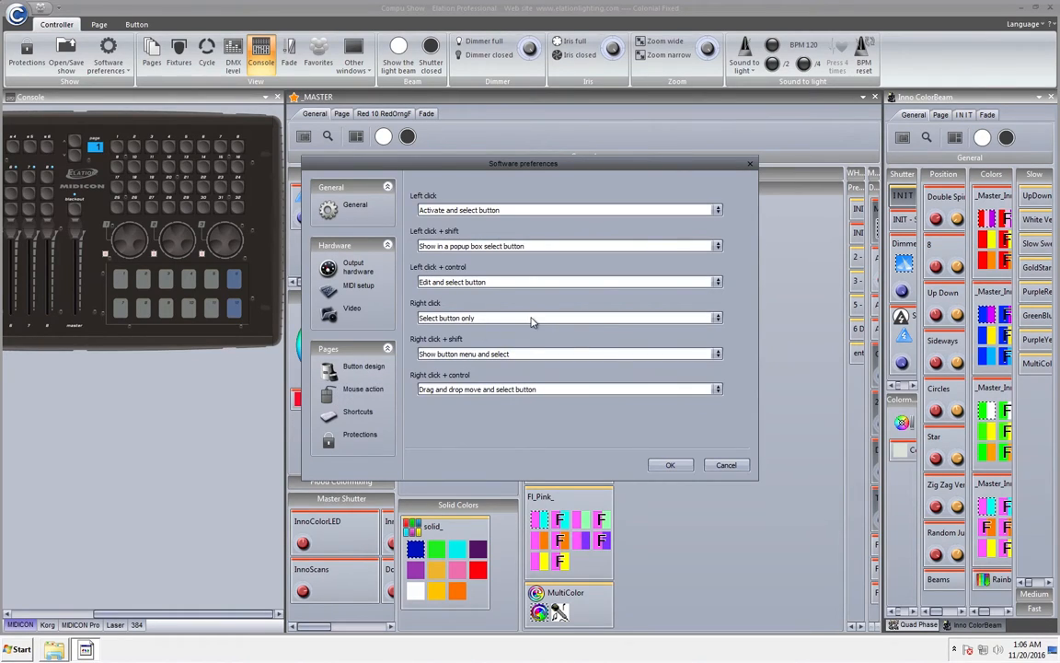
pyautogui.moveTo(488, 318)
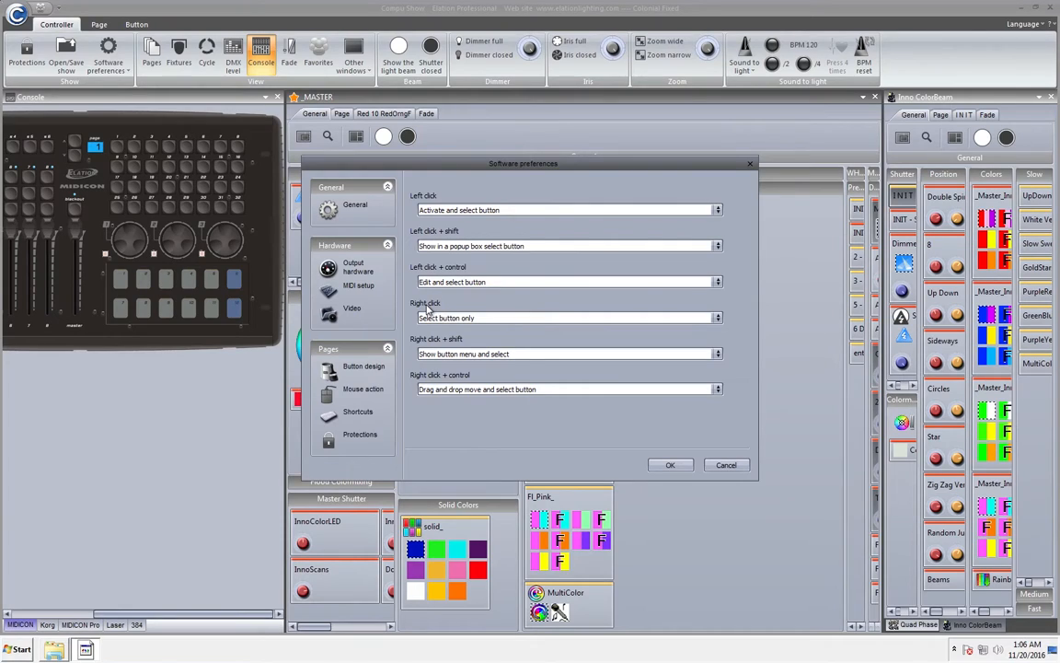
pyautogui.moveTo(427, 328)
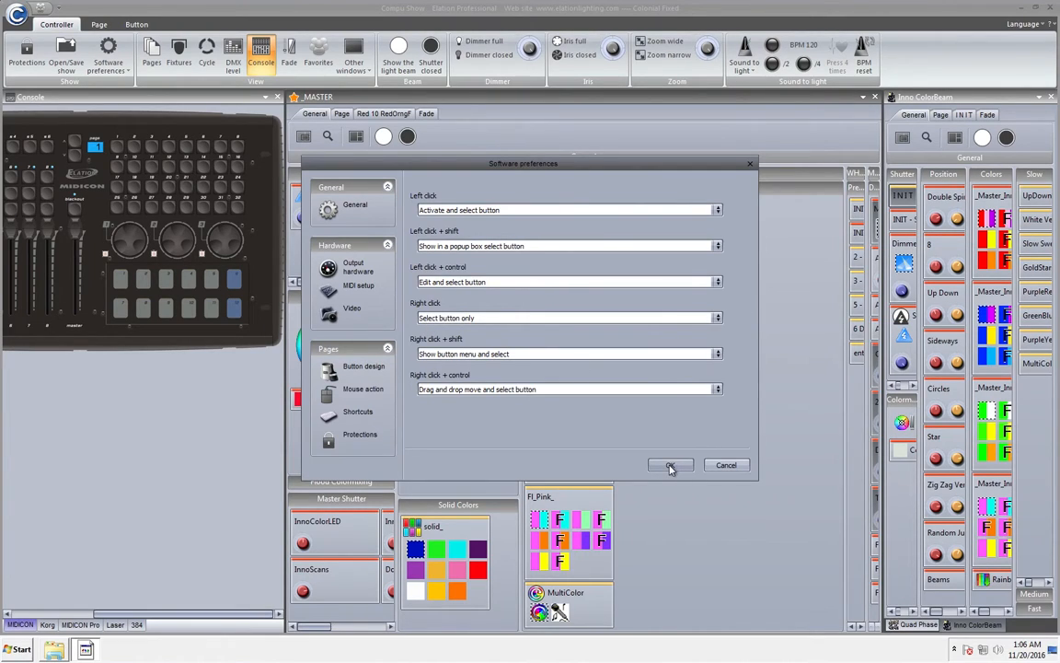
# - Confirm Right click as 'Select button only' in the General preferences
pyautogui.click(670, 464)
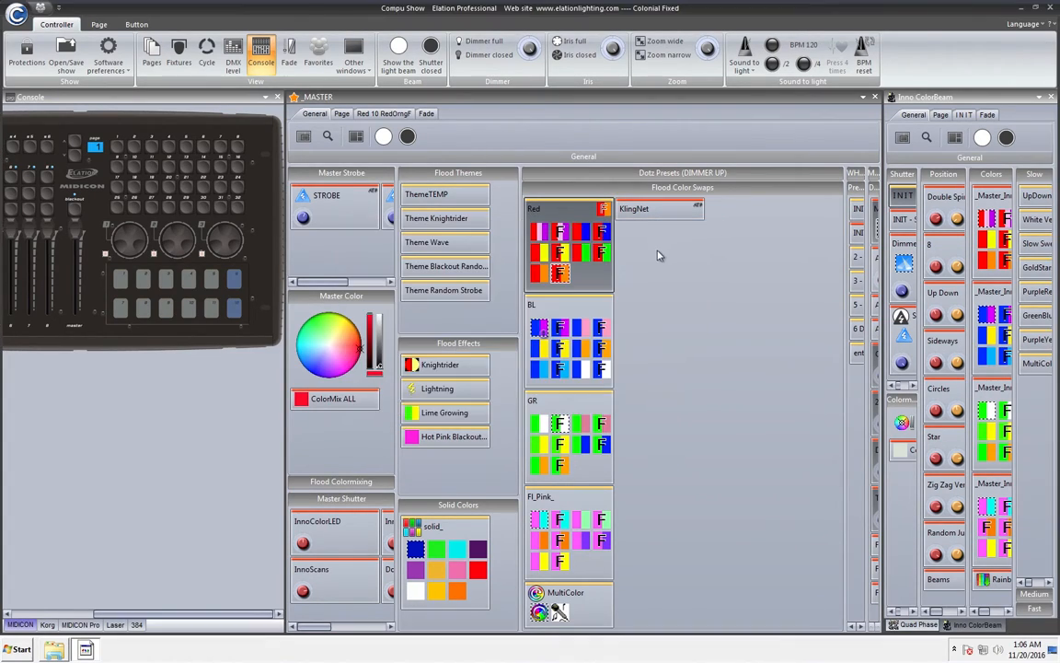
# - Right-click pre-select the Red scenes, including Red 06 and Red 09, without triggering them
pyautogui.click(559, 273)
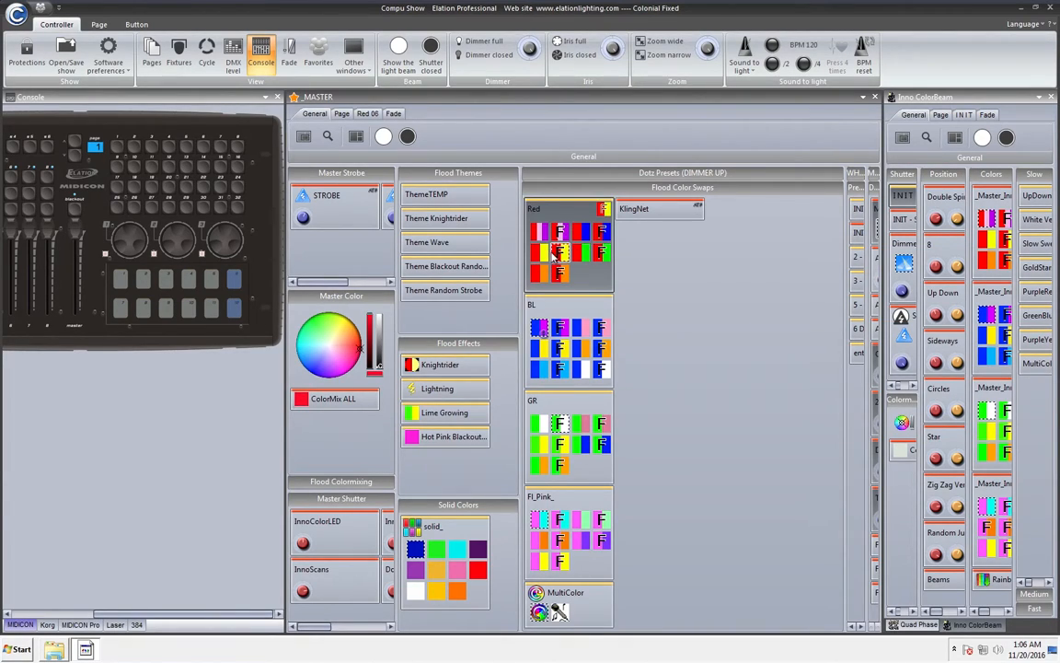
pyautogui.click(559, 269)
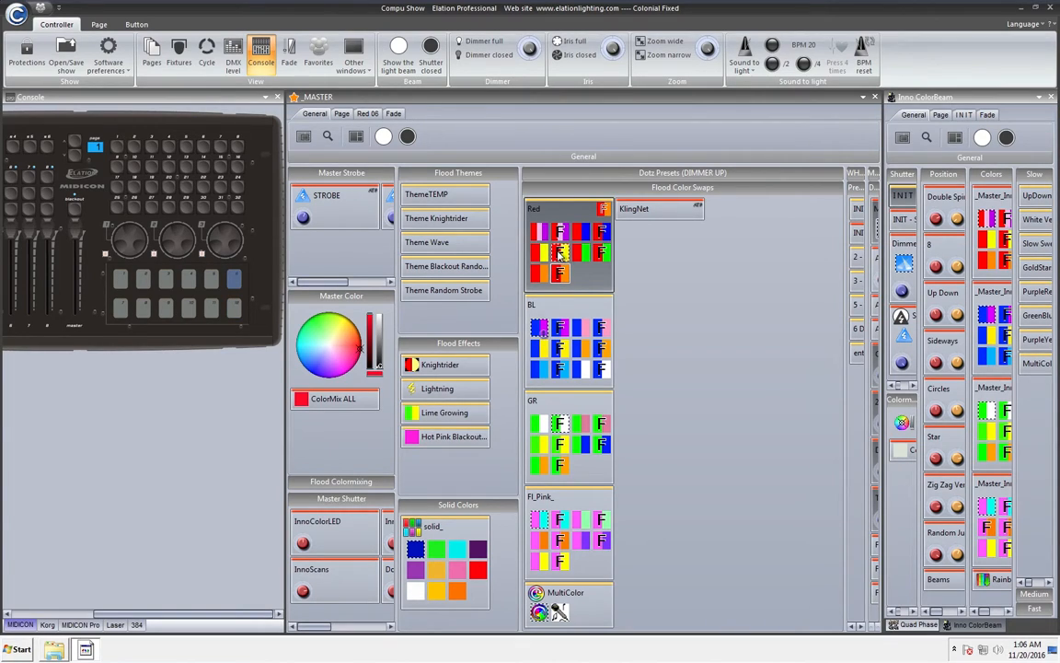
pyautogui.click(368, 114)
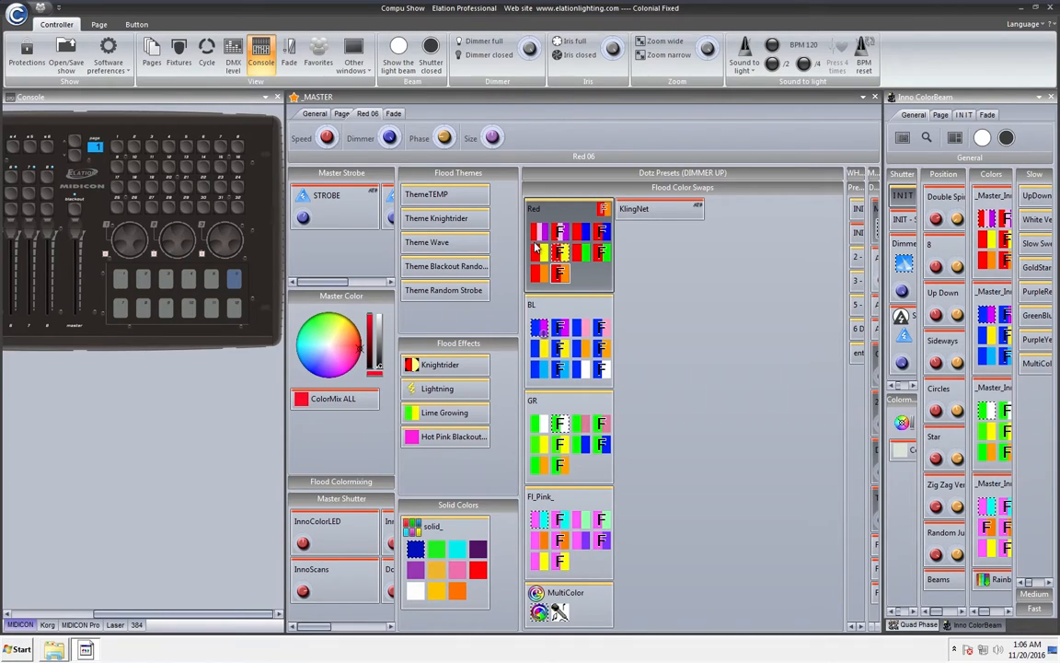
pyautogui.click(541, 272)
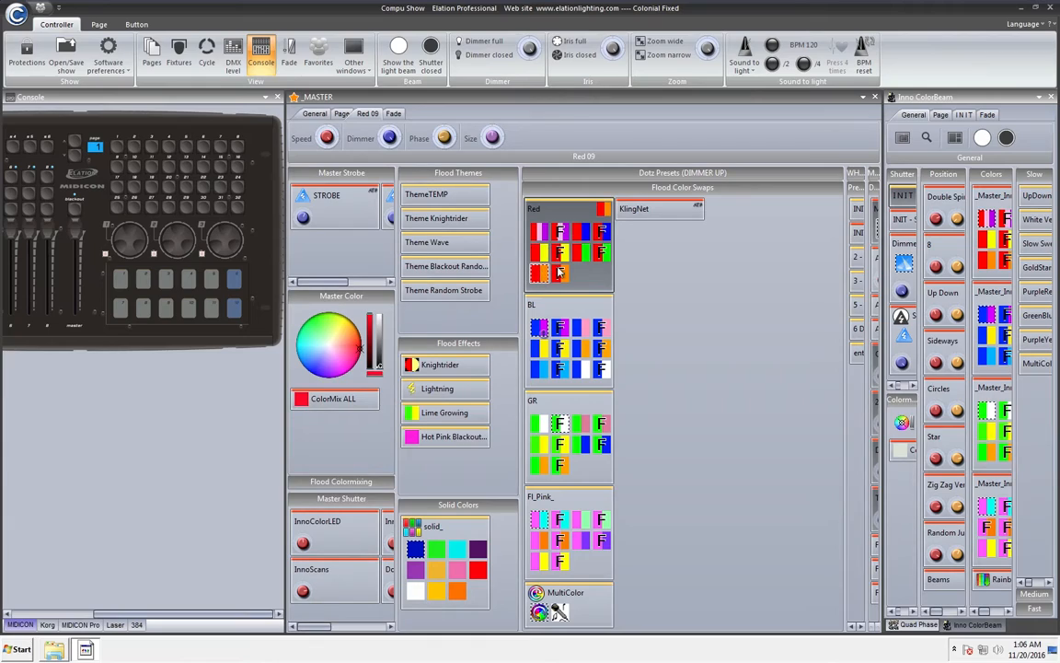
pyautogui.click(585, 254)
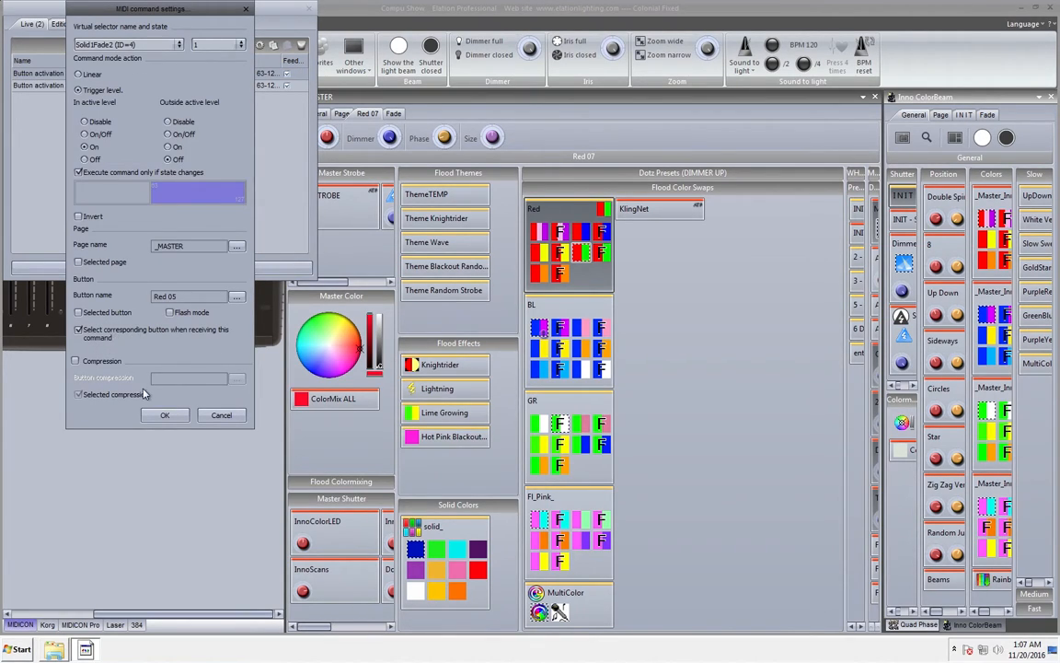
# - Confirm the Button activation MIDI command with 'Selected button' and 'Selected compression' checked
pyautogui.click(166, 416)
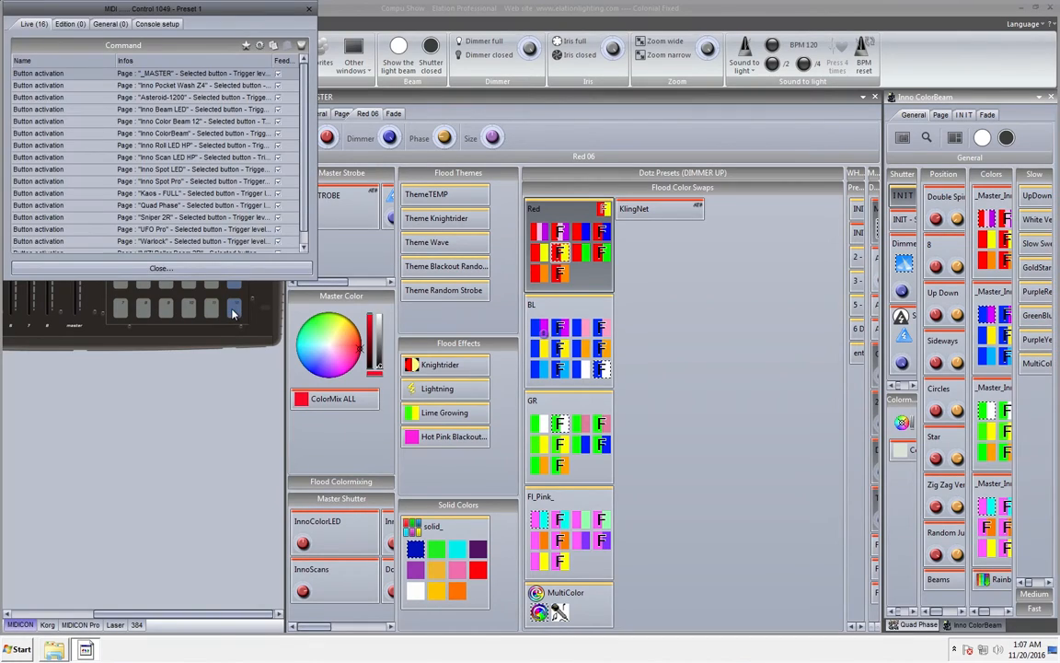
pyautogui.moveTo(108, 156)
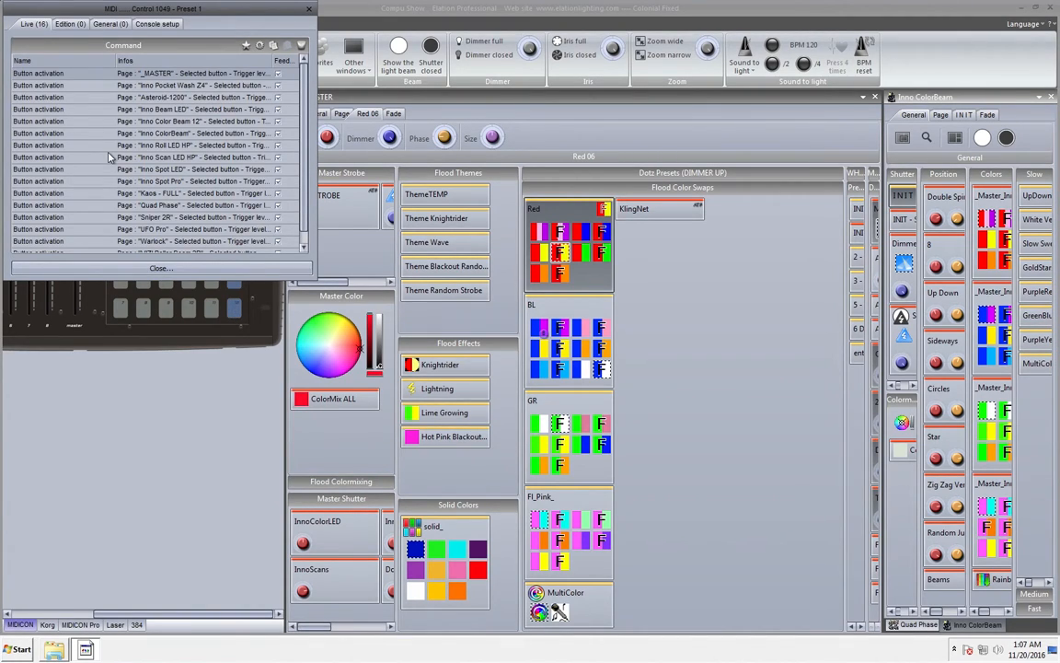
pyautogui.moveTo(151, 132)
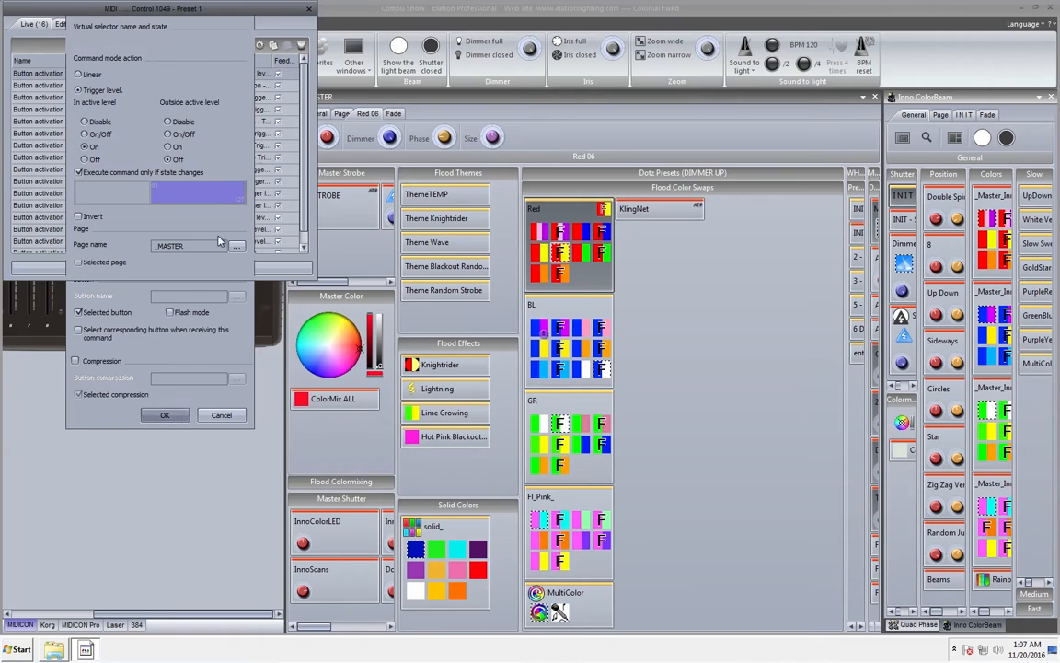
# - Add a button command and uncheck 'Selected page' so it acts on all pages
pyautogui.click(166, 414)
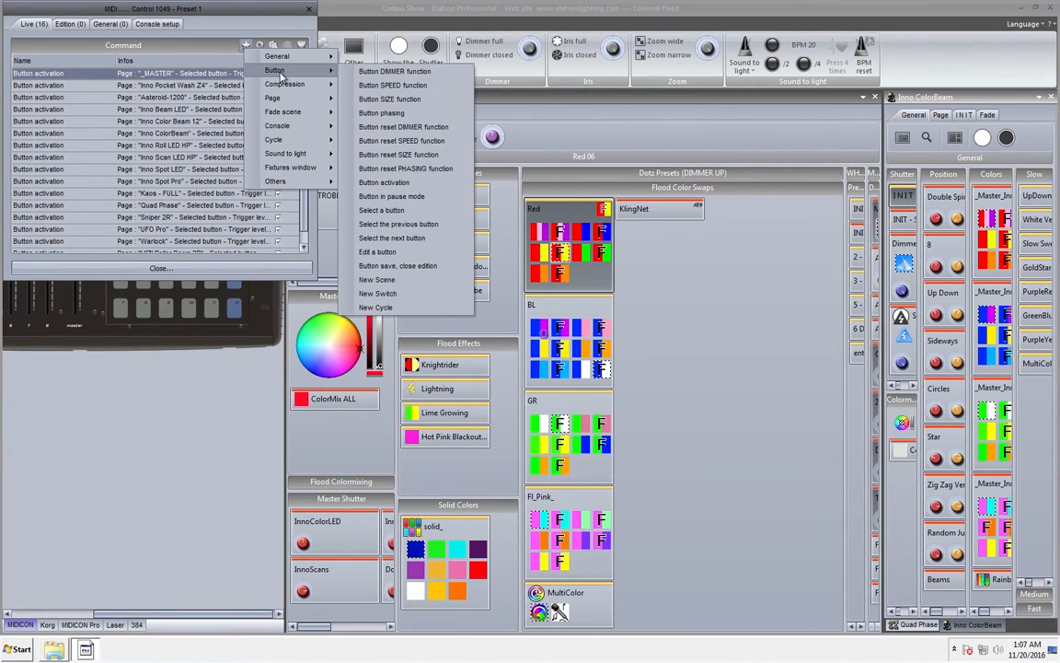
pyautogui.moveTo(414, 170)
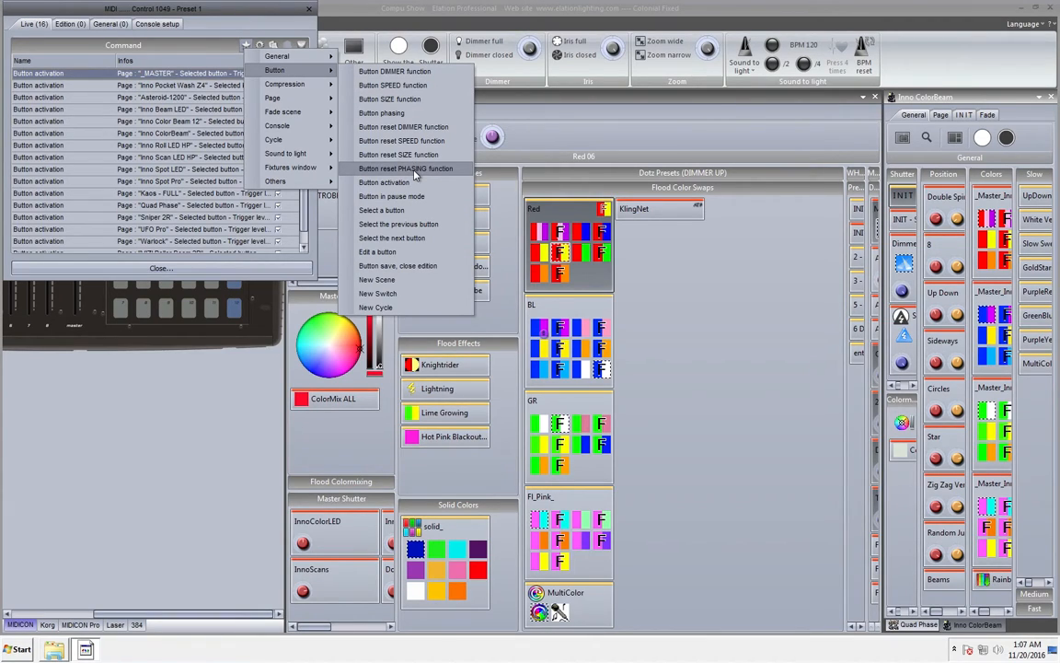
pyautogui.click(382, 182)
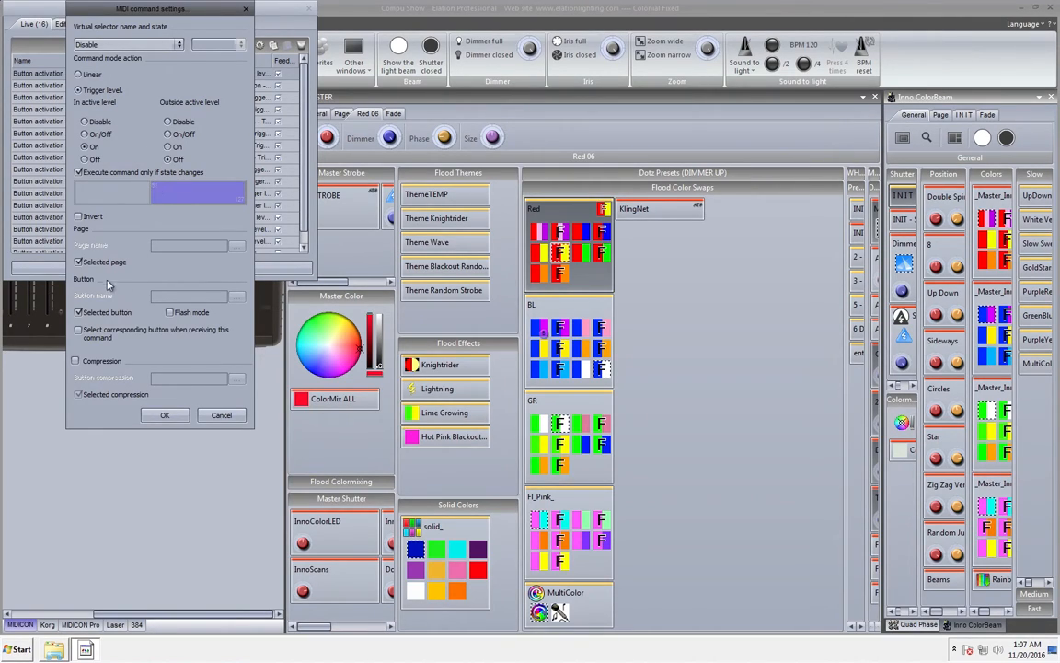
pyautogui.click(79, 262)
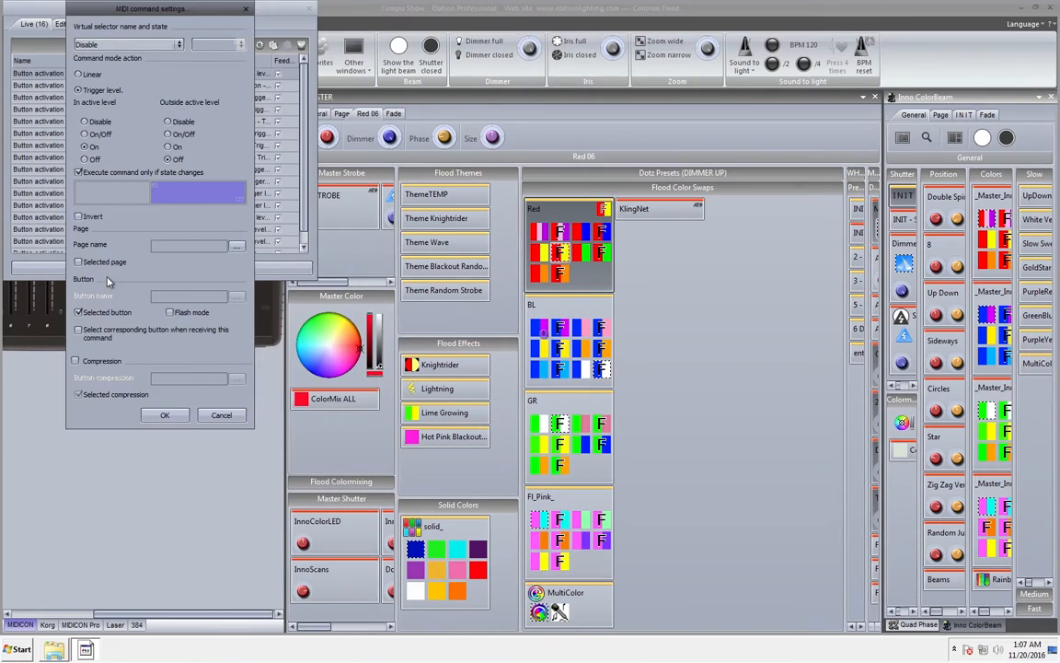
pyautogui.click(78, 261)
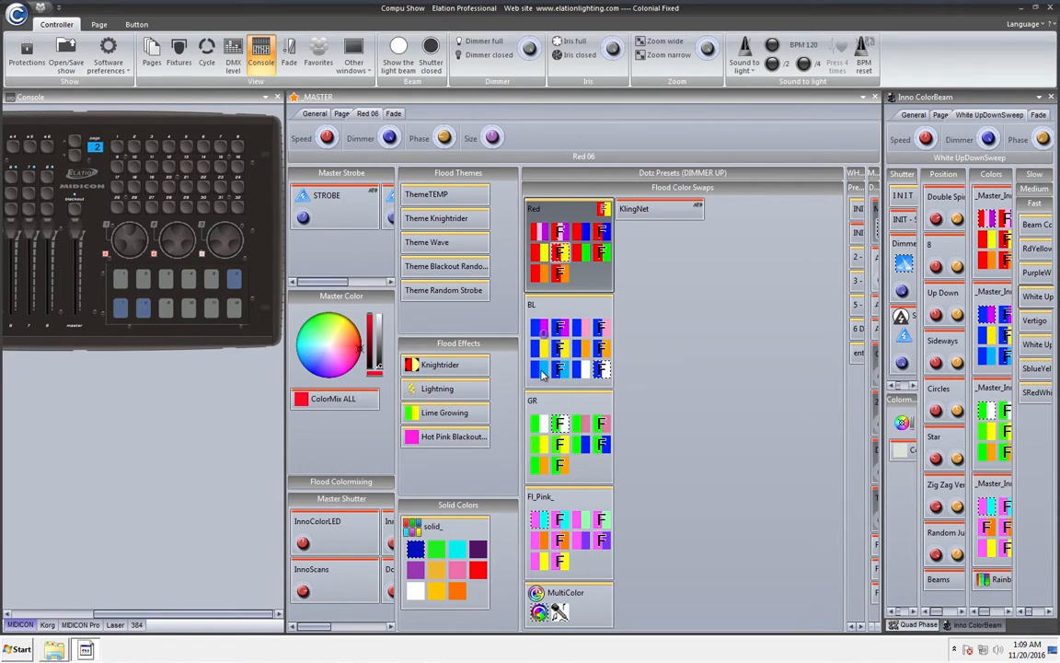
pyautogui.moveTo(543, 372)
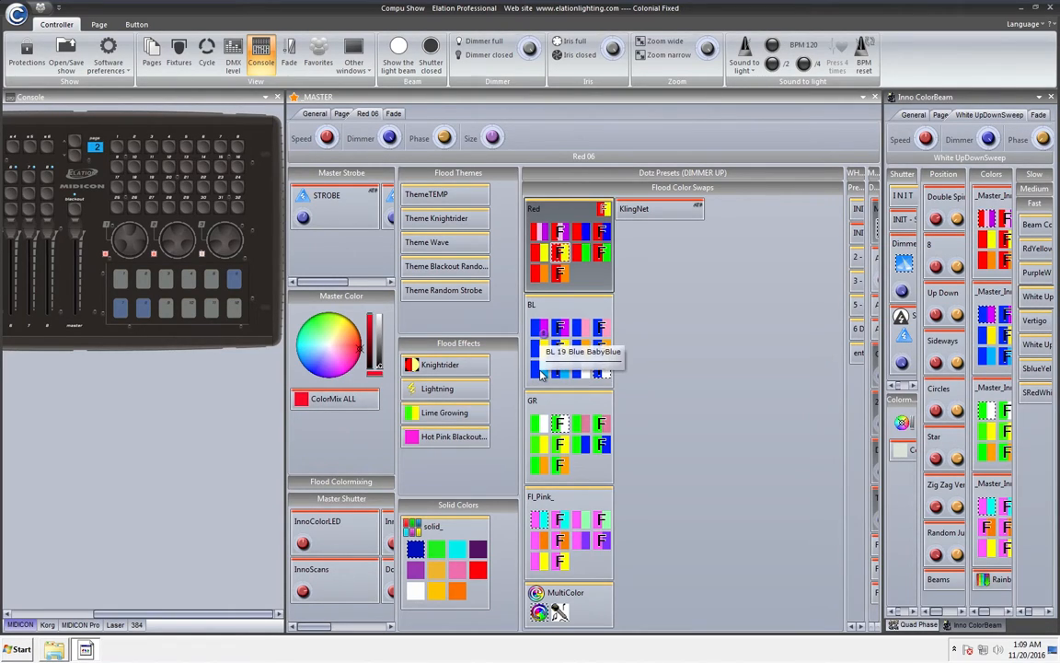
# - Right-click select the BL 10 Blue BabyBlue scene in the BL group without triggering it
pyautogui.click(541, 368)
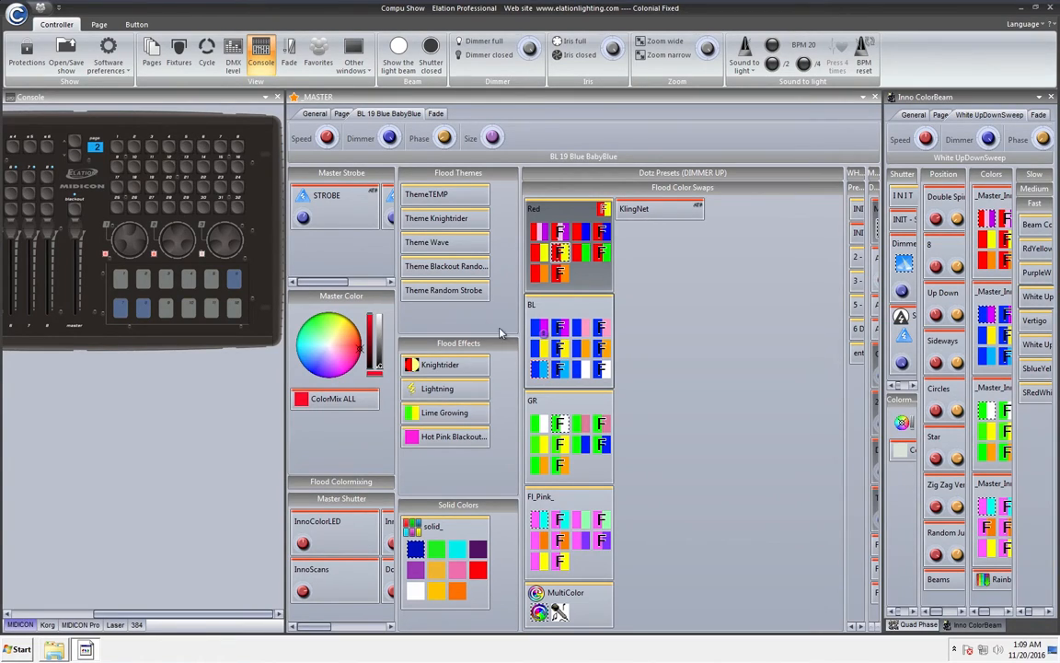
pyautogui.click(328, 136)
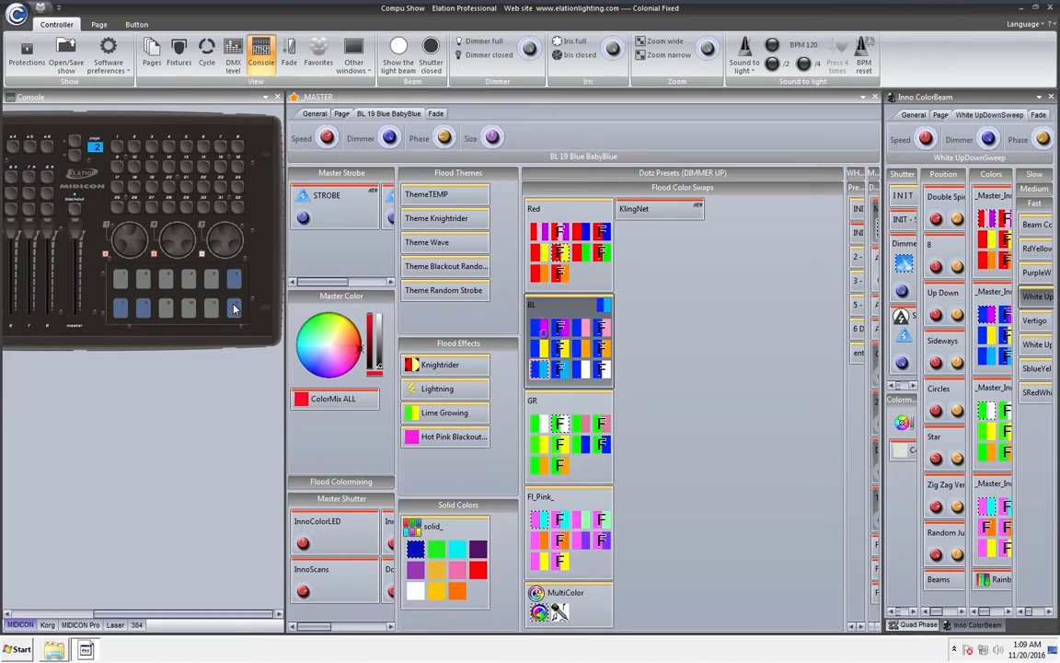
pyautogui.moveTo(1027, 304)
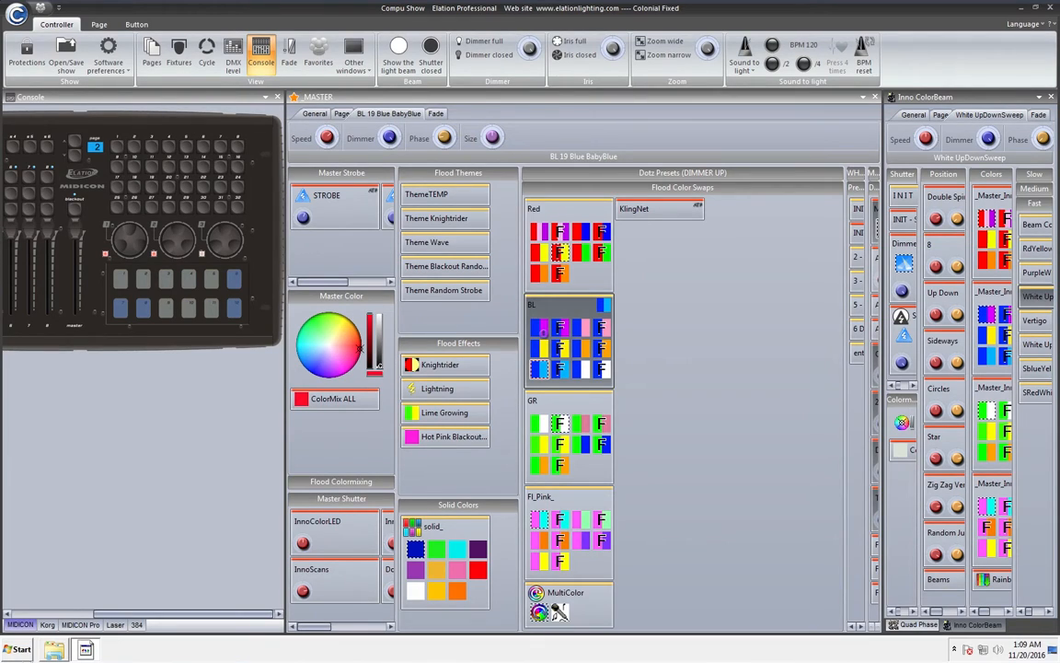
# - Switch the console area to the MIDICON Pro controller
pyautogui.click(81, 625)
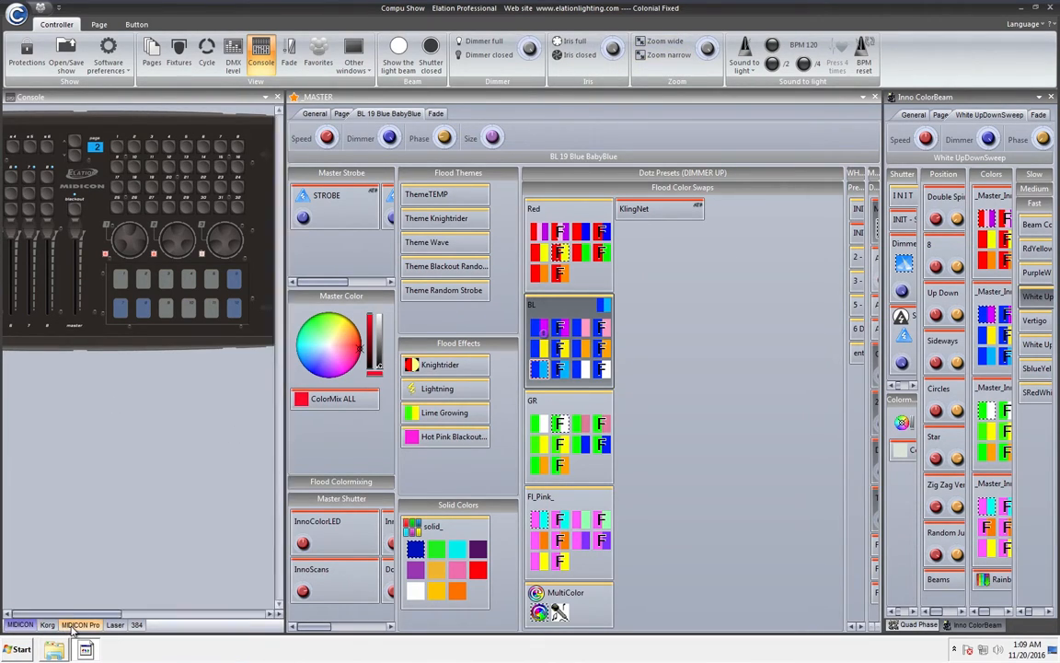
pyautogui.click(81, 626)
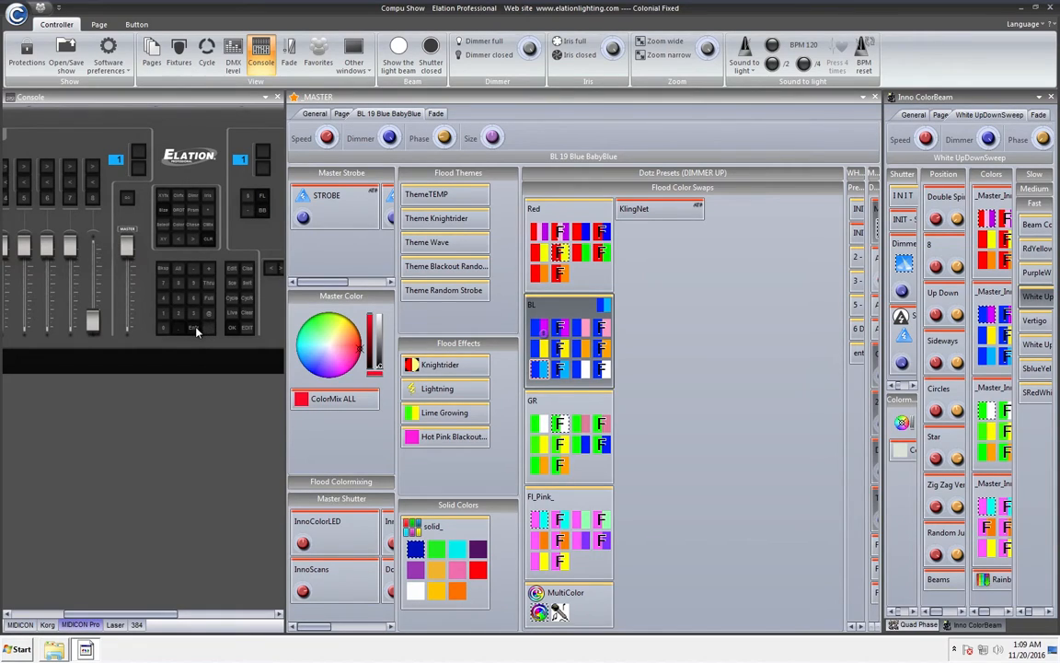
pyautogui.moveTo(703, 362)
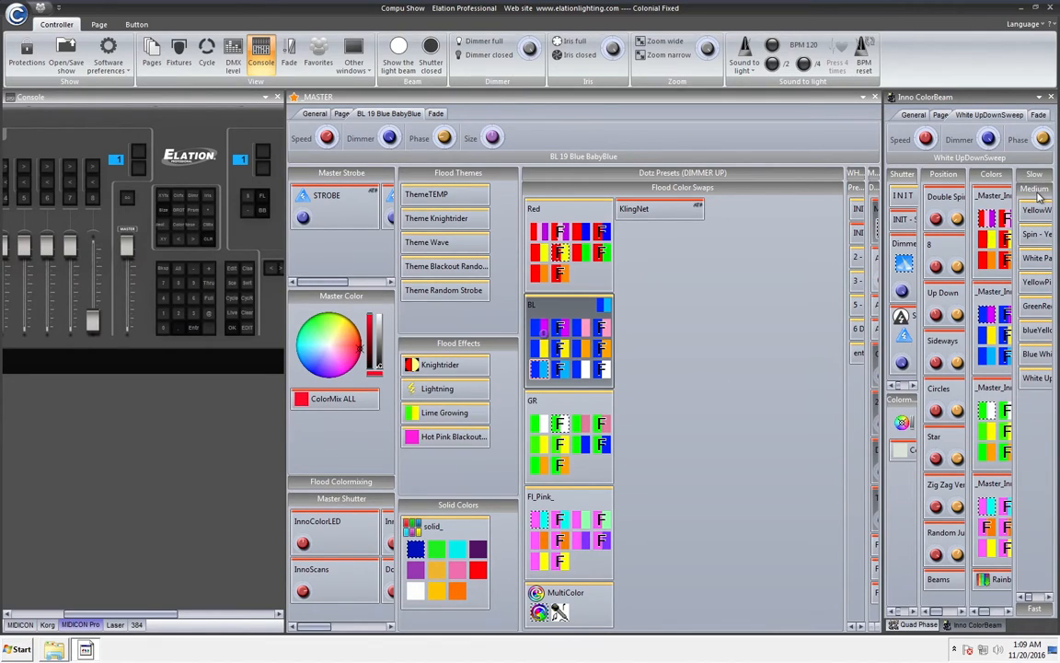
pyautogui.moveTo(1021, 357)
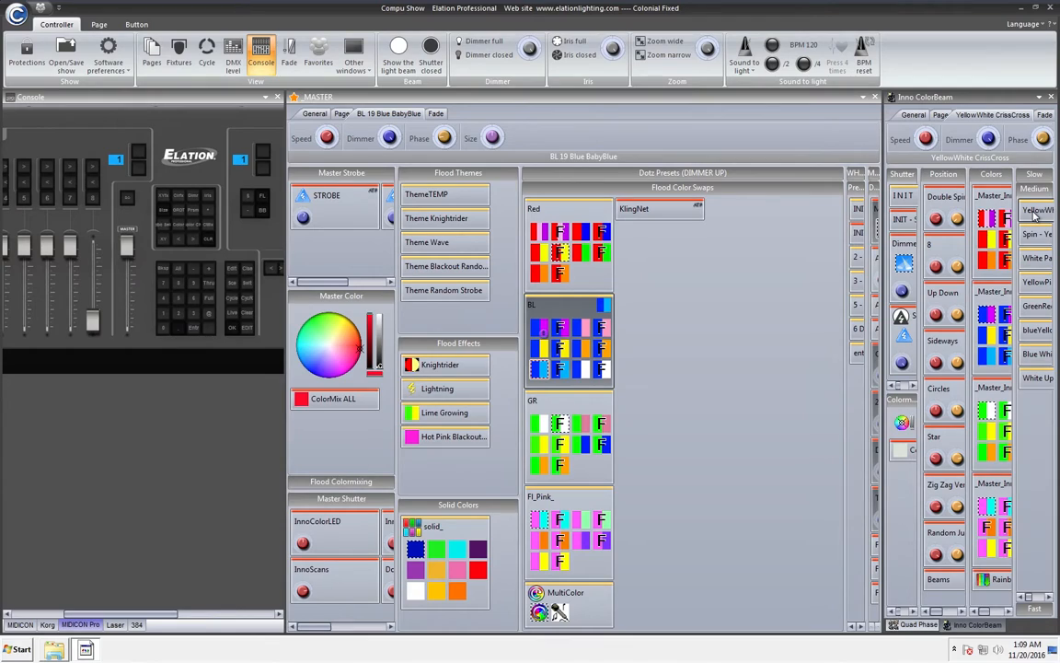
pyautogui.moveTo(668, 513)
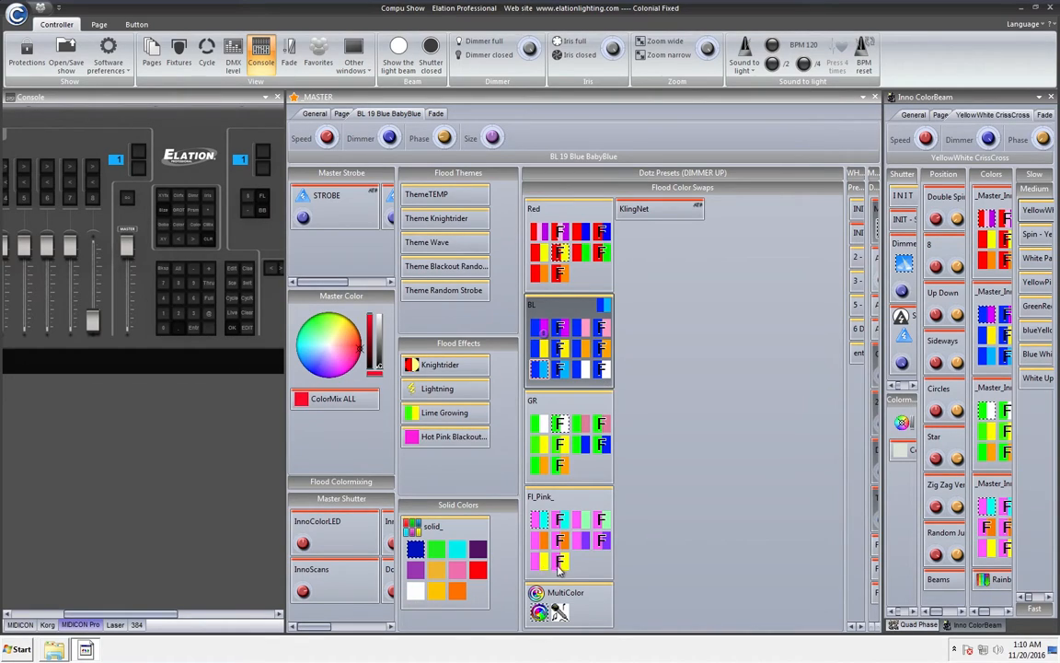
# - Right-click select the FI_Pink_Yellow scene and ColorMix ALL without triggering them
pyautogui.click(541, 561)
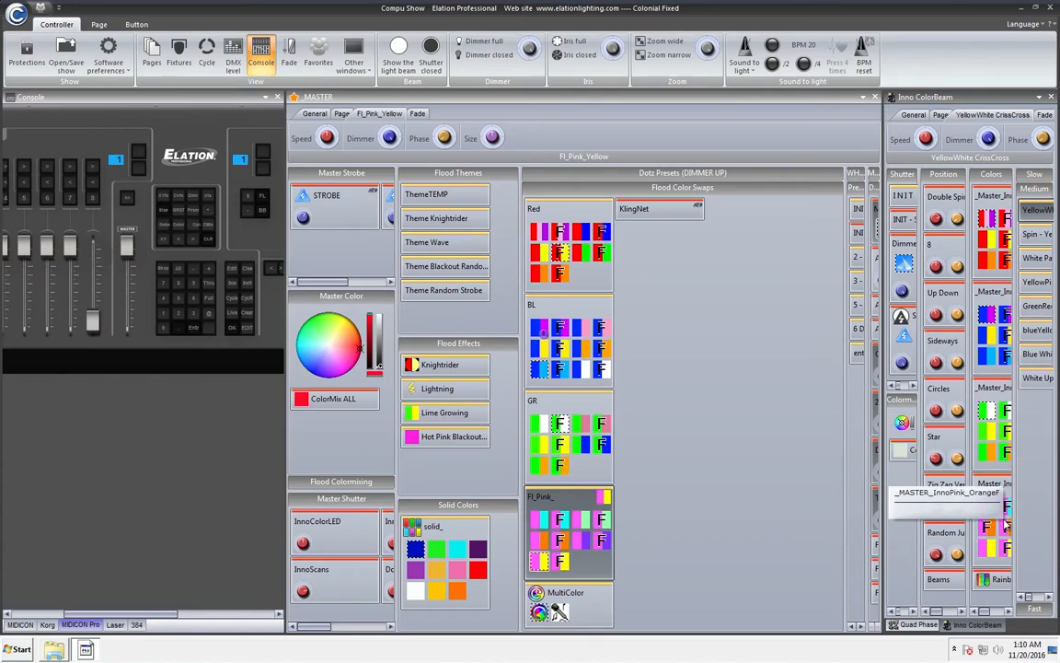
pyautogui.click(332, 398)
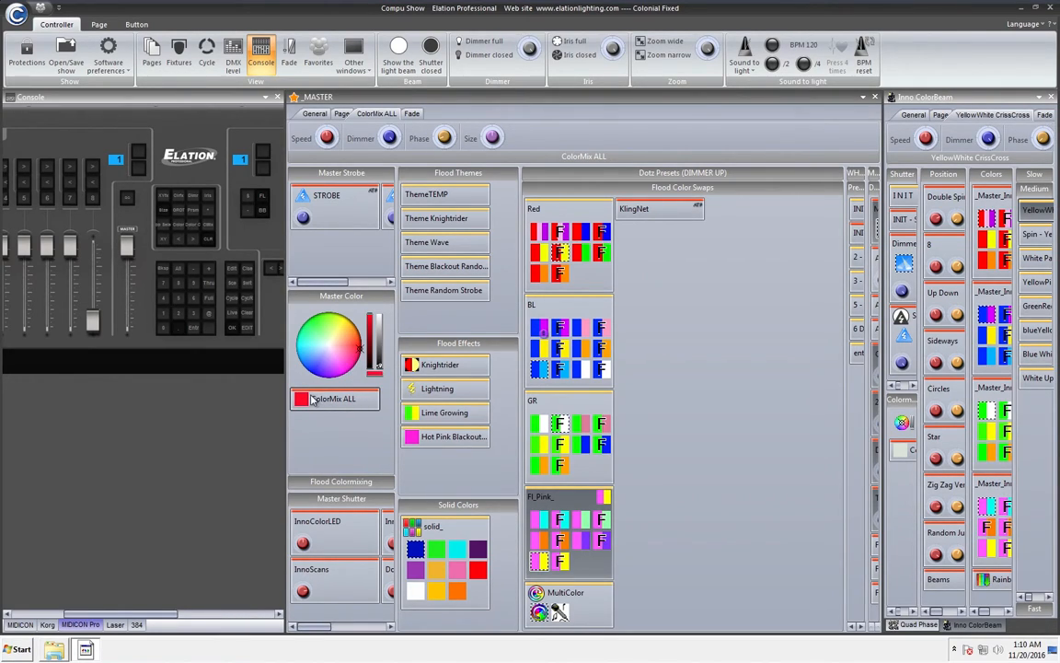
pyautogui.moveTo(471, 492)
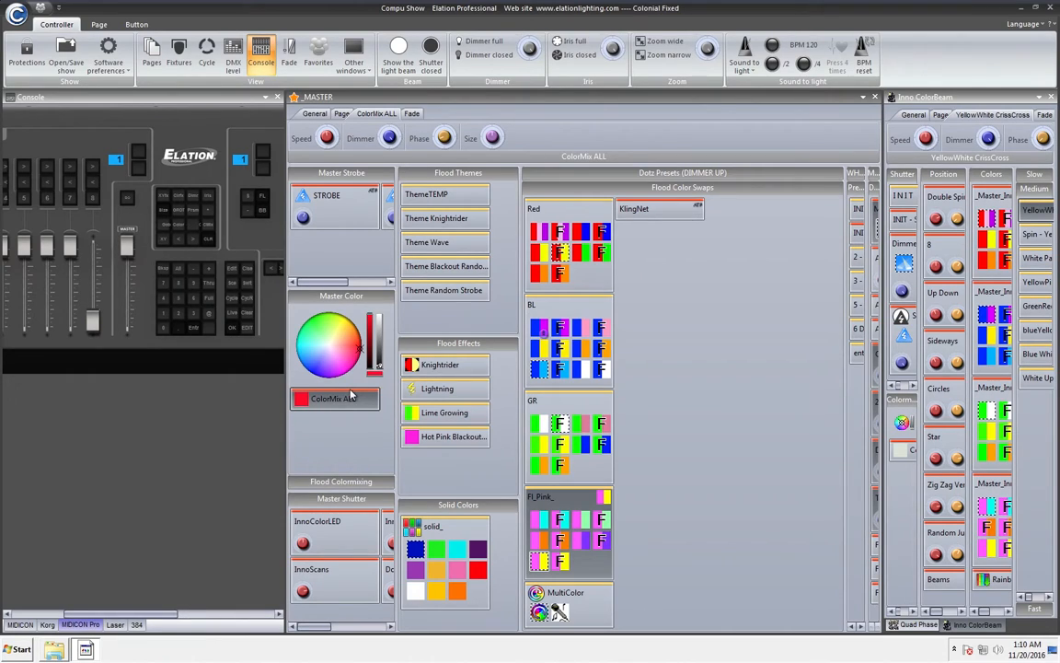
# - Right-click select ColorMix ALL and the InnoColorLED scene in Master Shutter
pyautogui.click(335, 397)
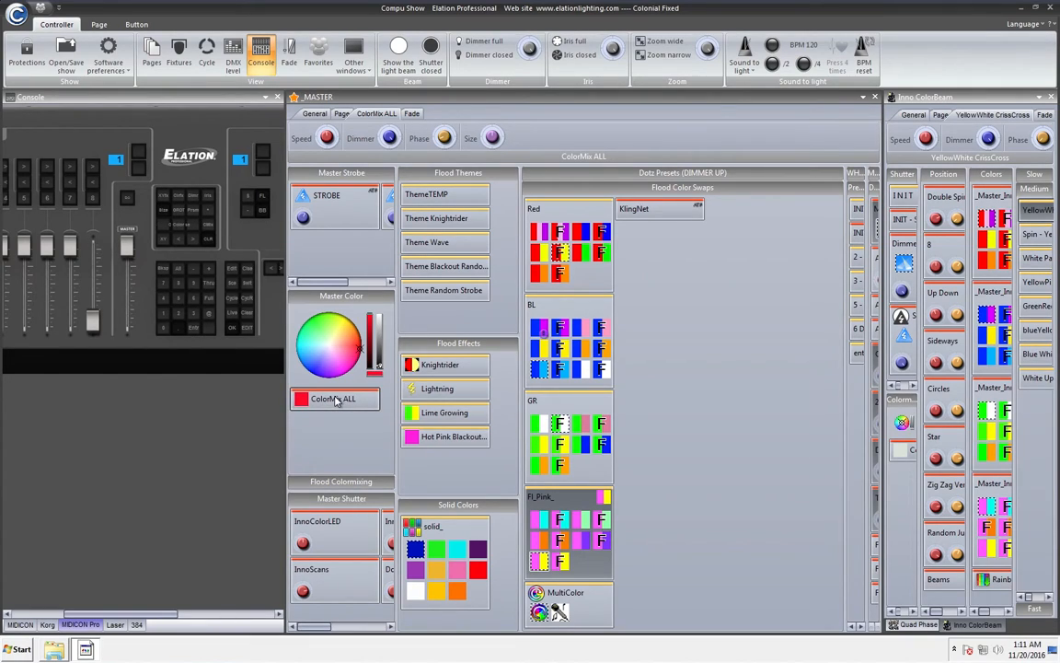
pyautogui.moveTo(898, 490)
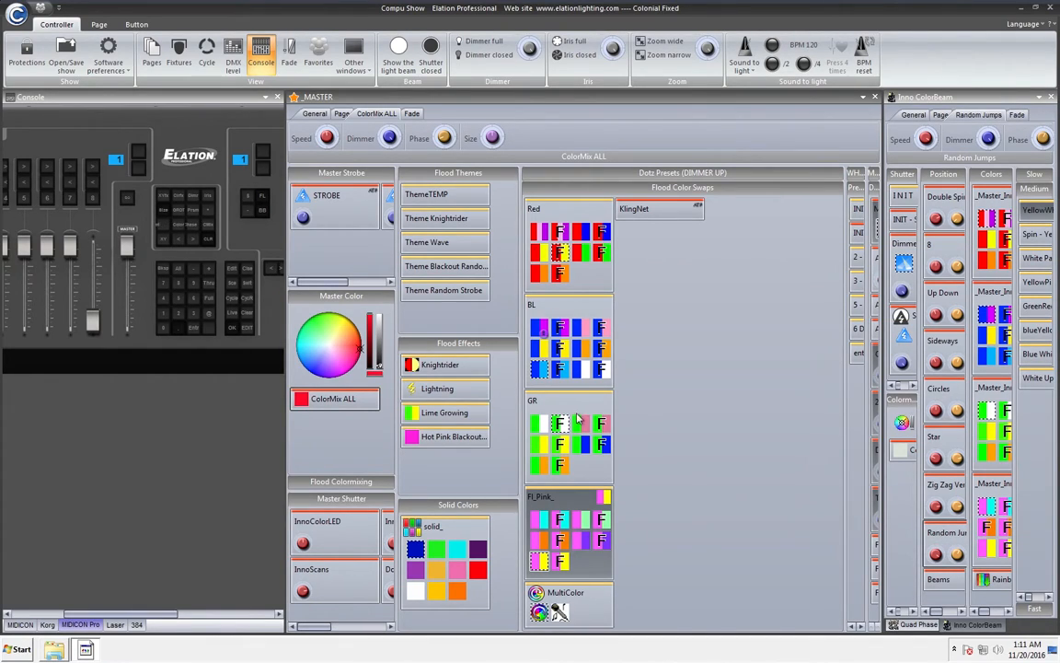
pyautogui.click(316, 532)
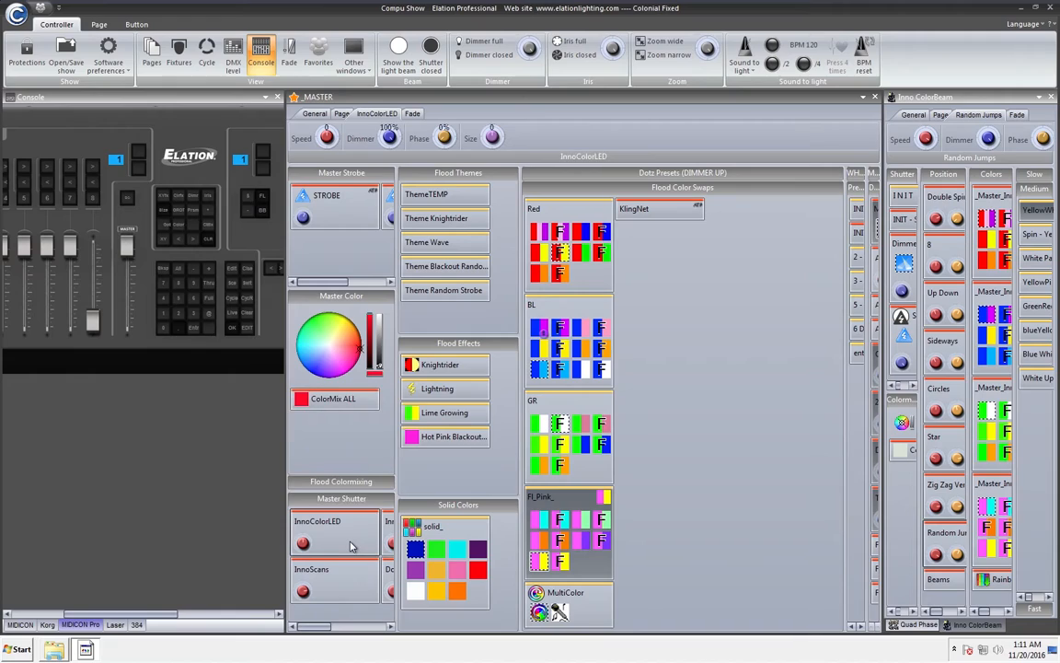